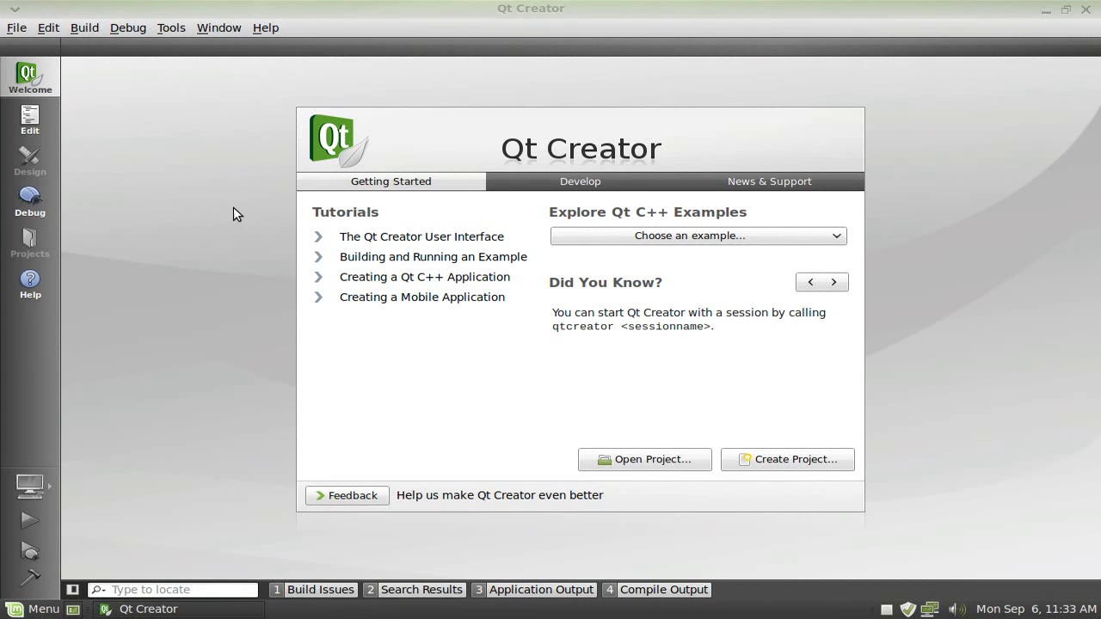
{"action": "mouse_move", "coordinate": [510, 240]}
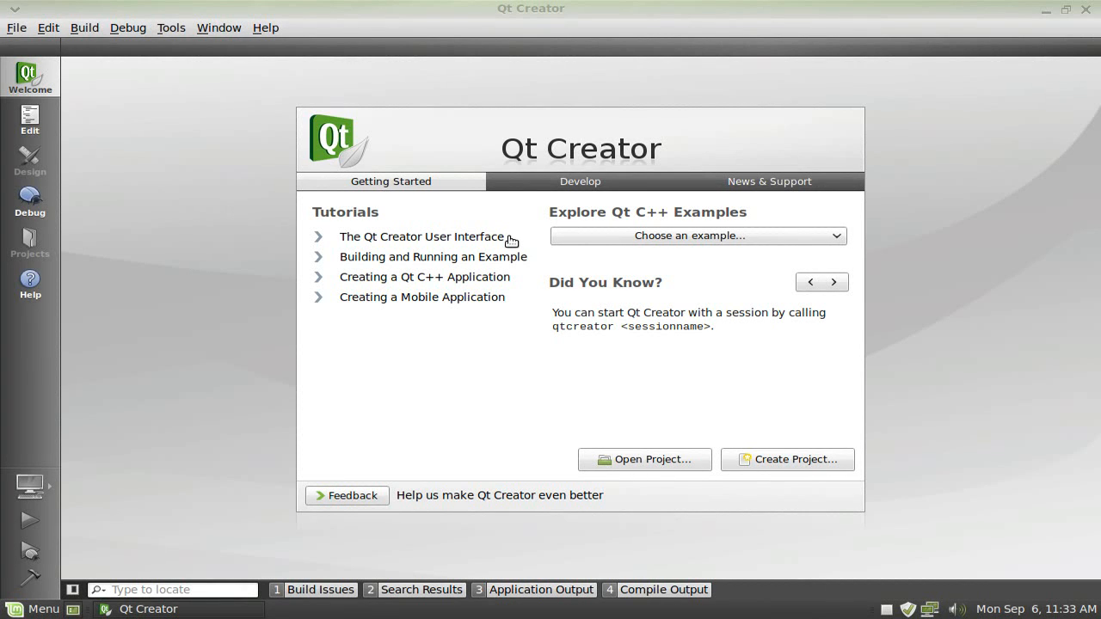
{"action": "mouse_move", "coordinate": [584, 257]}
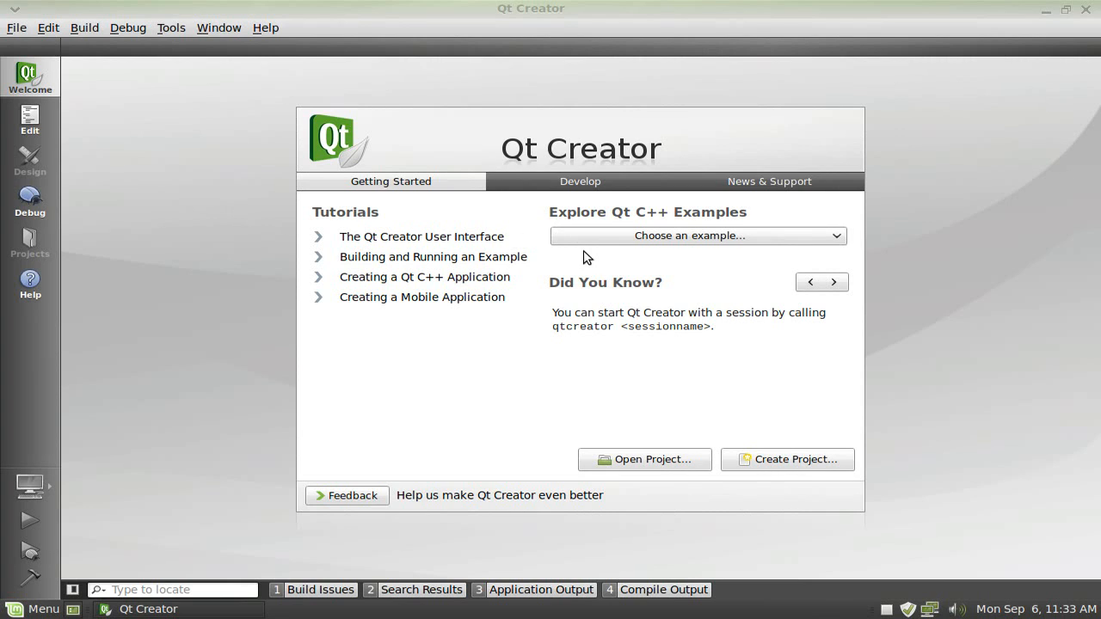
{"action": "mouse_move", "coordinate": [529, 250]}
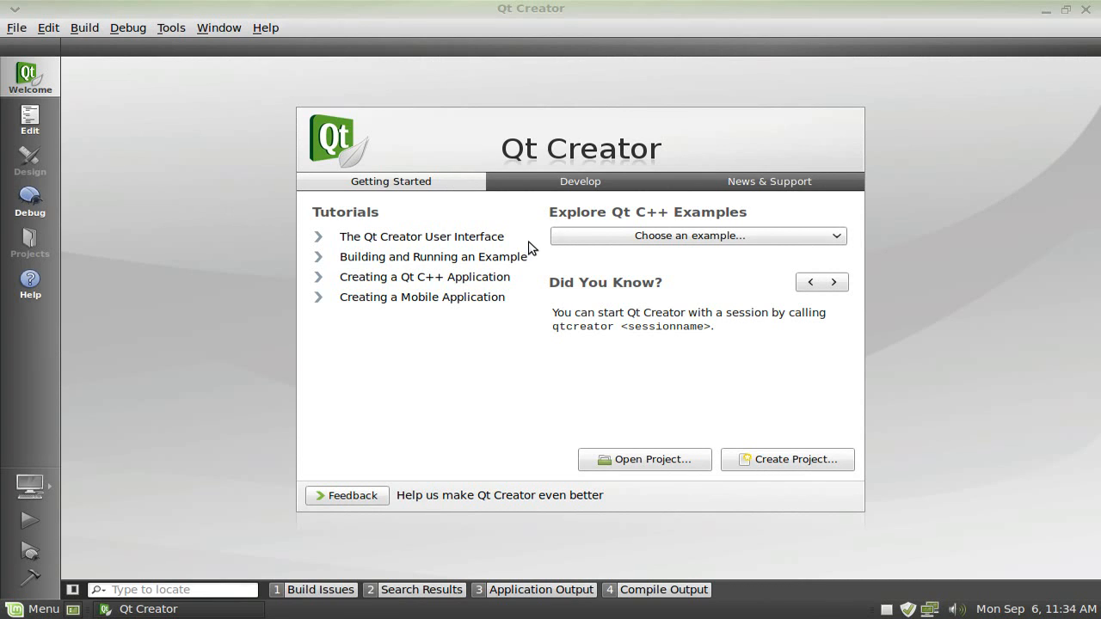
Open the OpenGL Textures example from the Qt C++ examples list.
{"action": "left_click", "coordinate": [695, 236]}
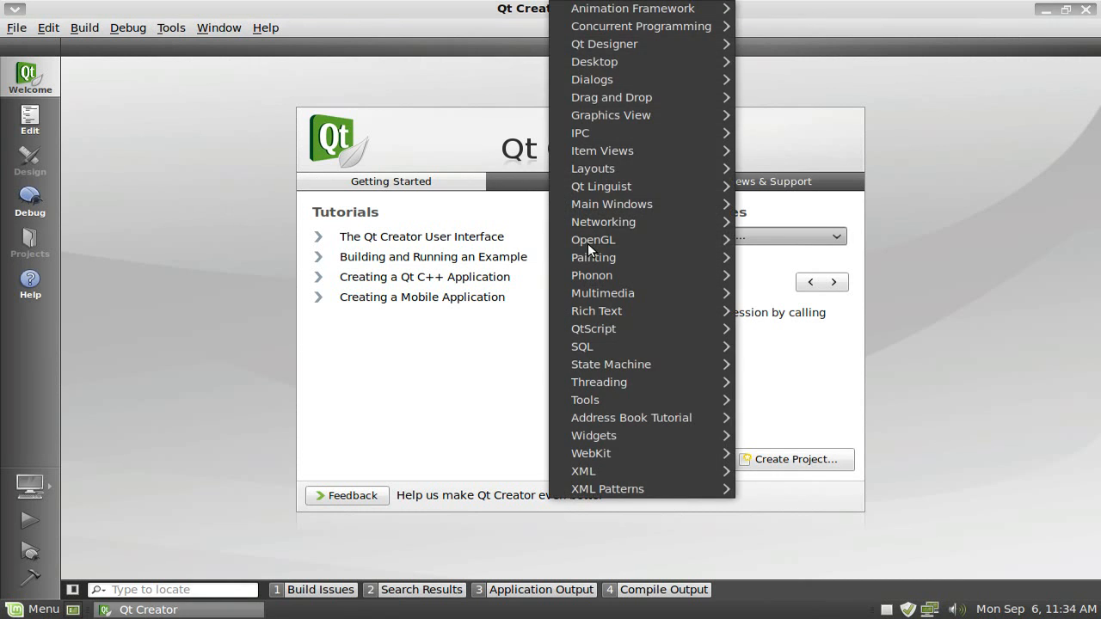
{"action": "mouse_move", "coordinate": [632, 9]}
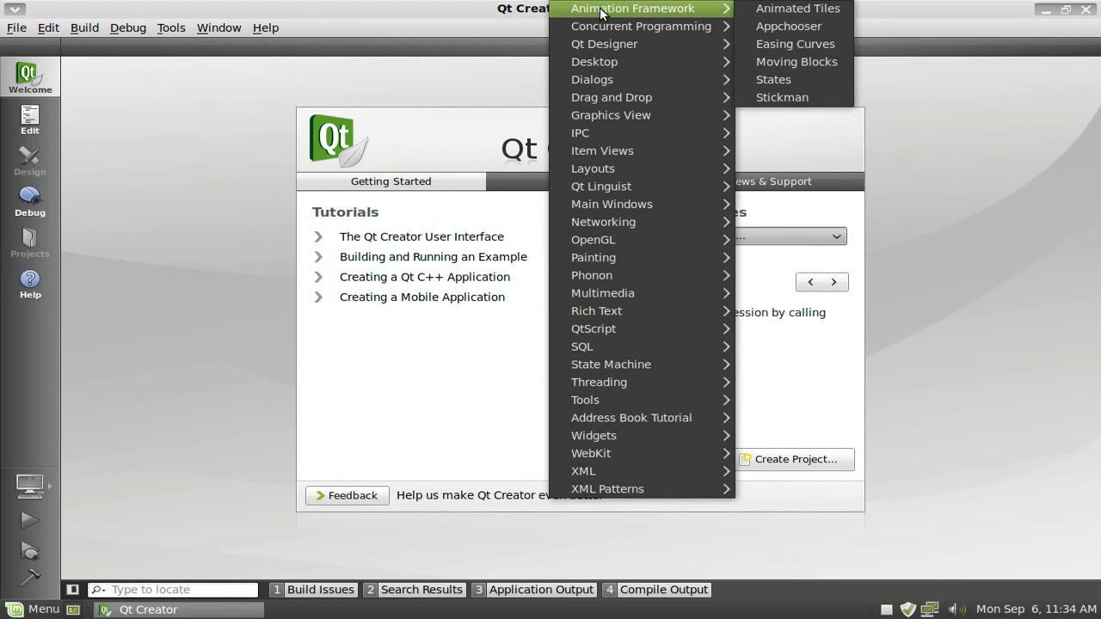
{"action": "mouse_move", "coordinate": [788, 26]}
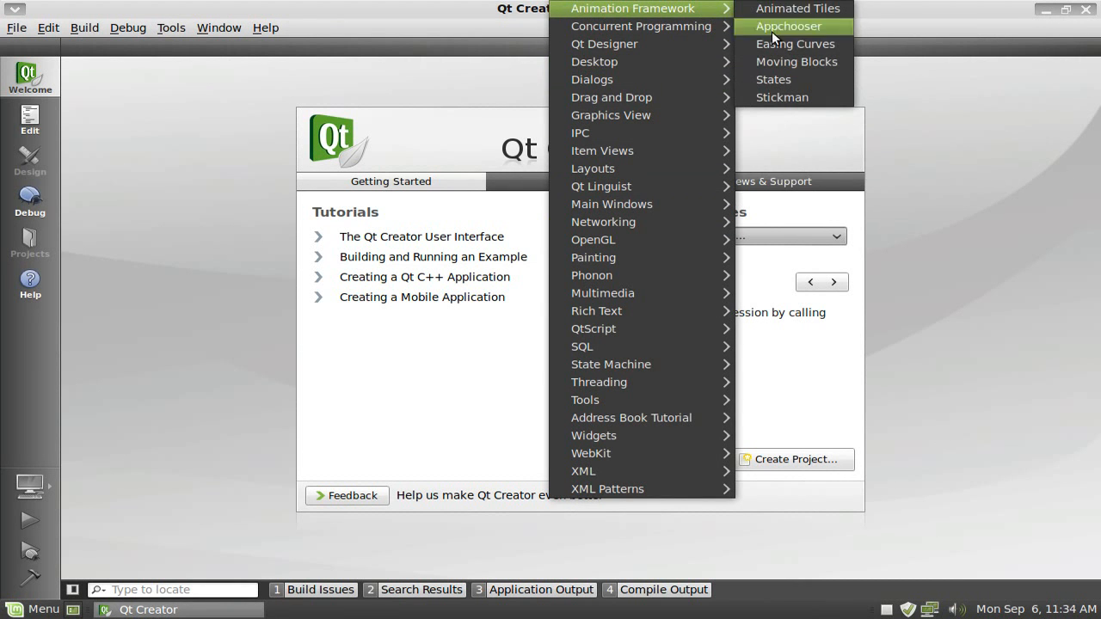
{"action": "mouse_move", "coordinate": [602, 150]}
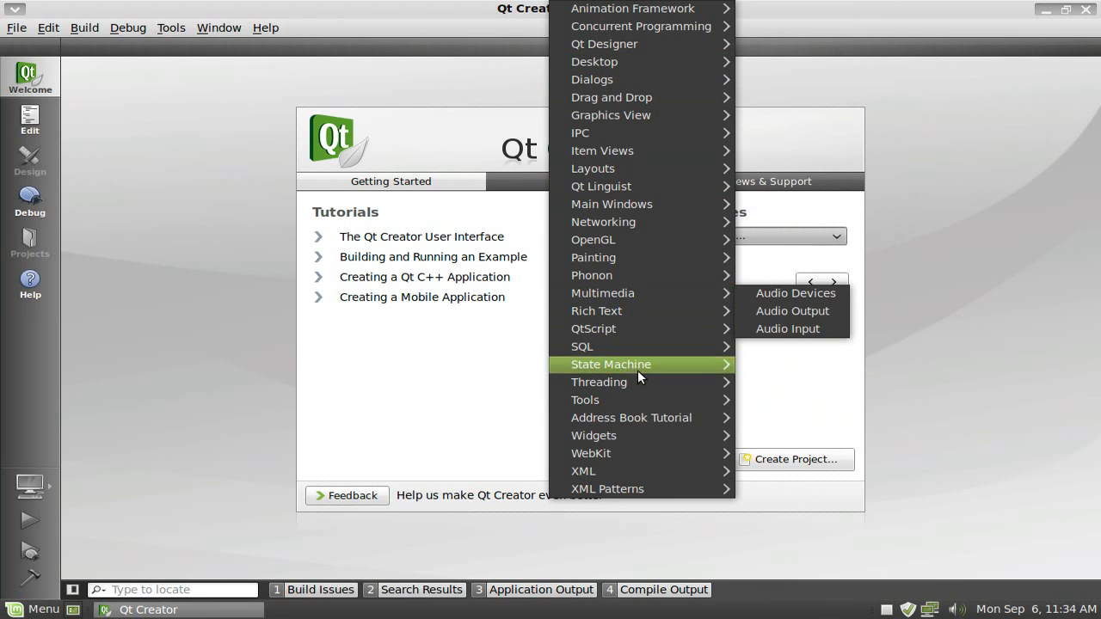
{"action": "mouse_move", "coordinate": [592, 257]}
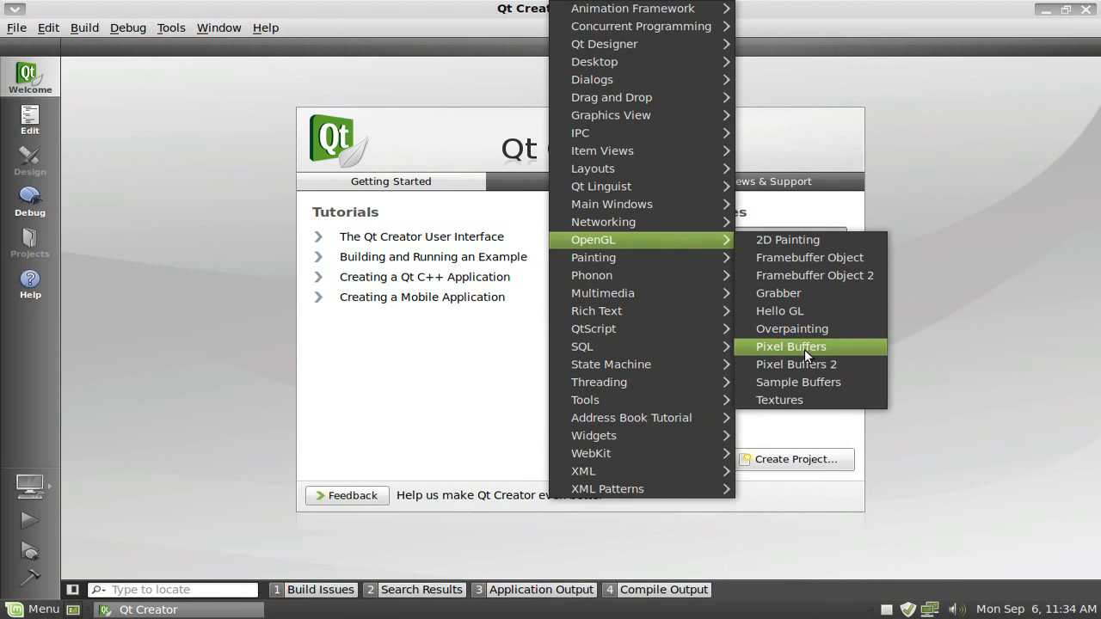
{"action": "left_click", "coordinate": [779, 400]}
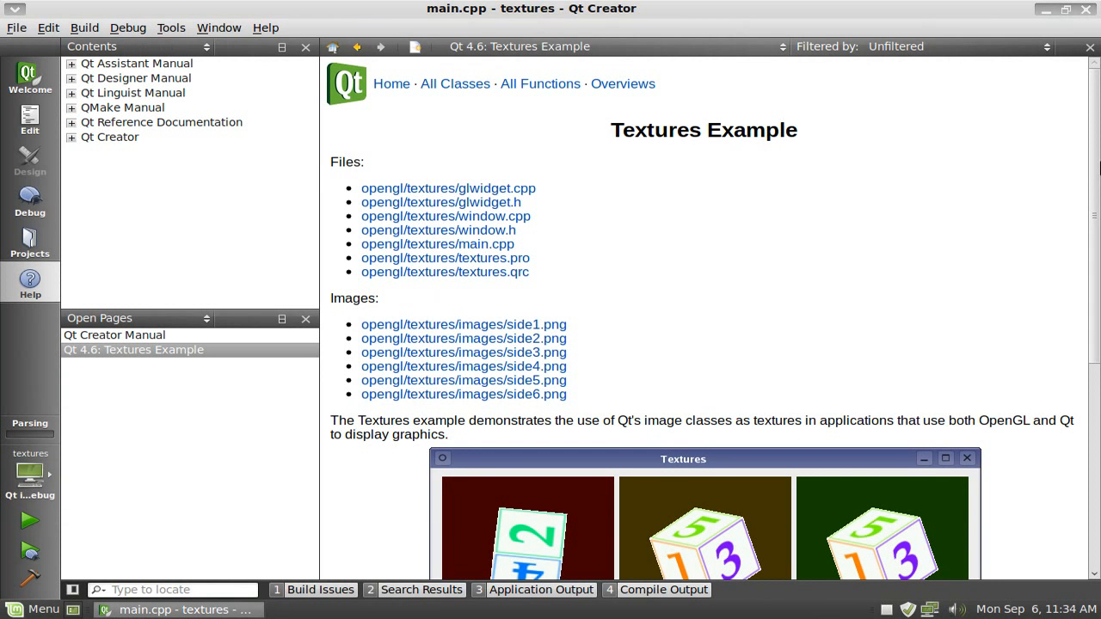
Follow the opengl/textures/glwidget.cpp link in Help and scroll to initializeGL.
{"action": "scroll", "scroll_direction": "down", "scroll_amount": 3}
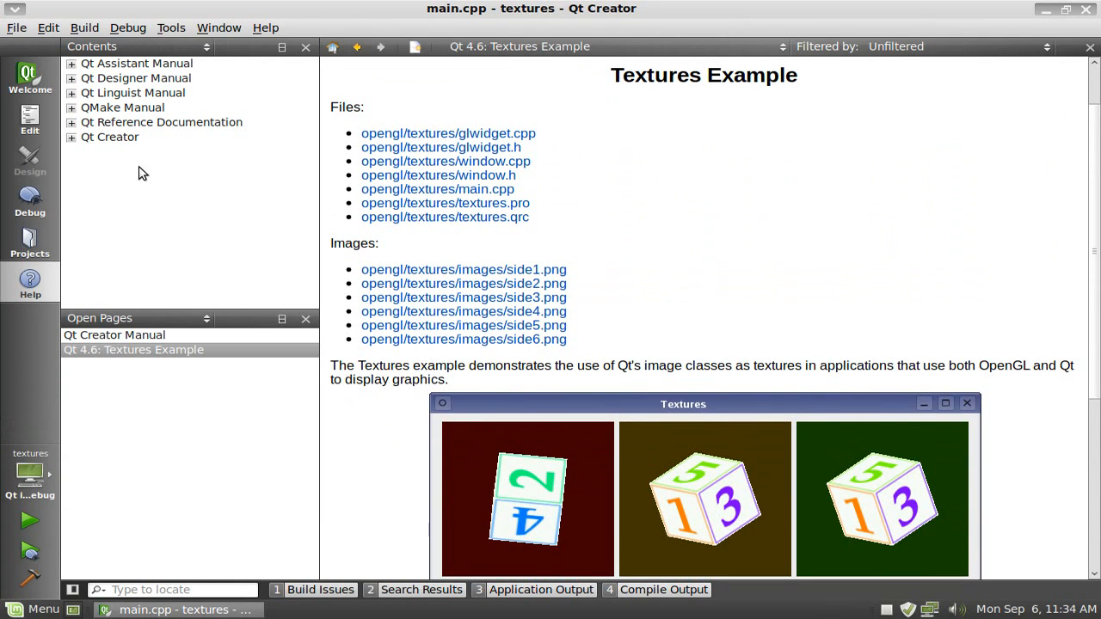
{"action": "mouse_move", "coordinate": [76, 172]}
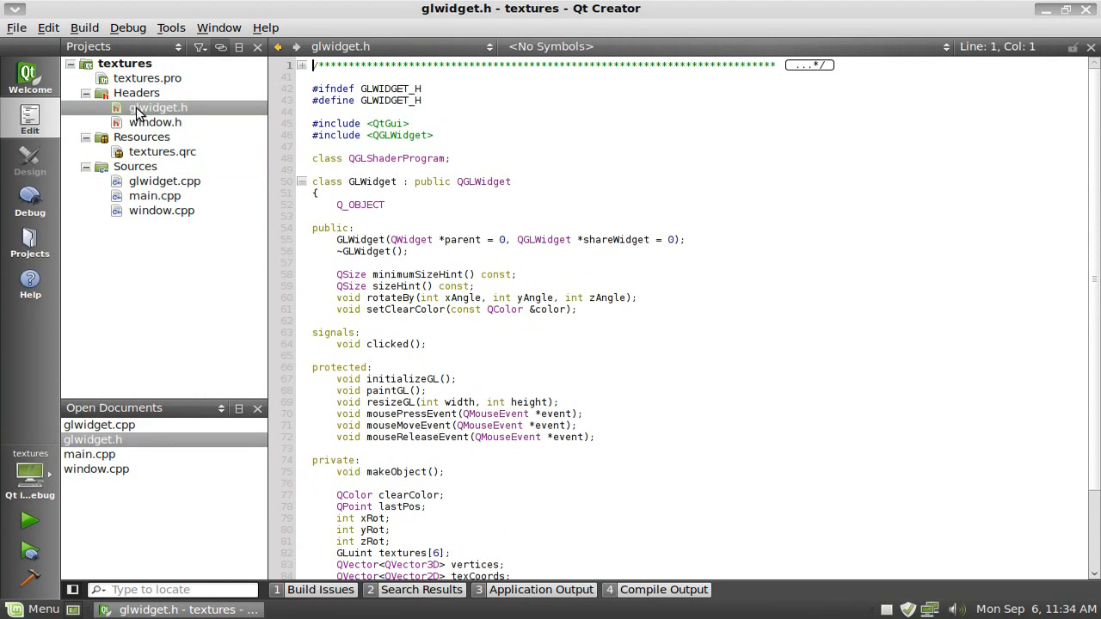
{"action": "mouse_move", "coordinate": [135, 166]}
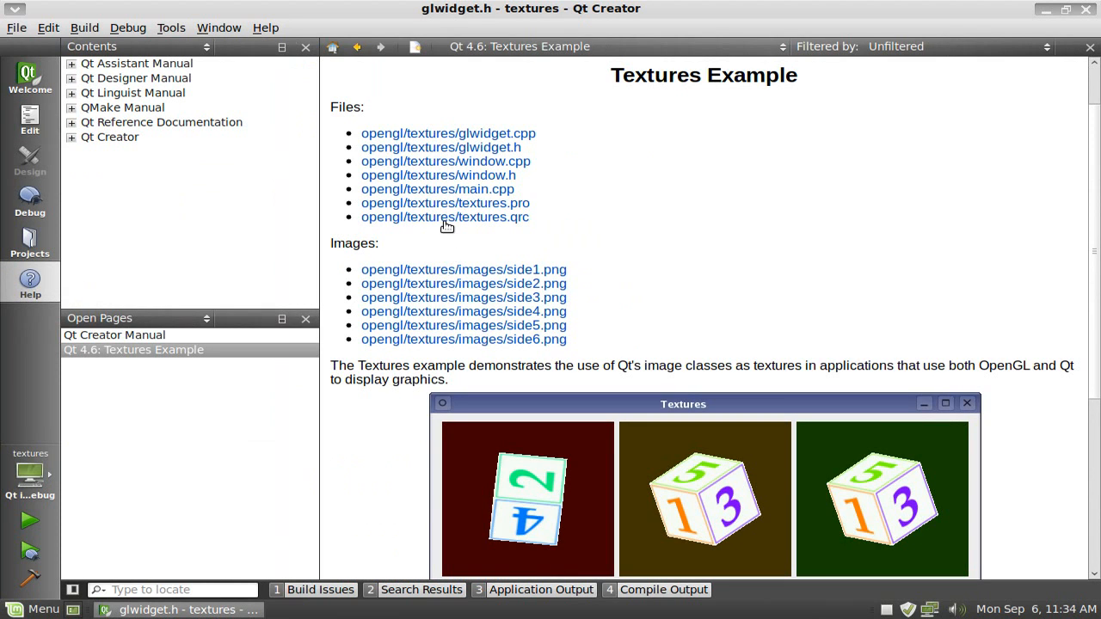
{"action": "left_click", "coordinate": [447, 132]}
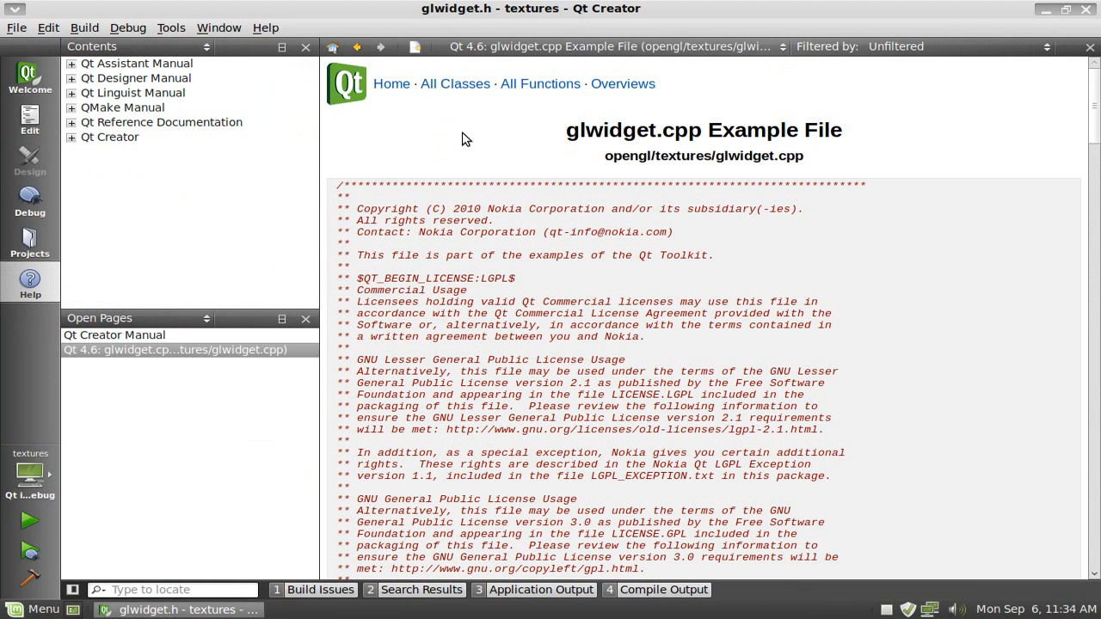
{"action": "scroll", "scroll_direction": "down", "scroll_amount": 3}
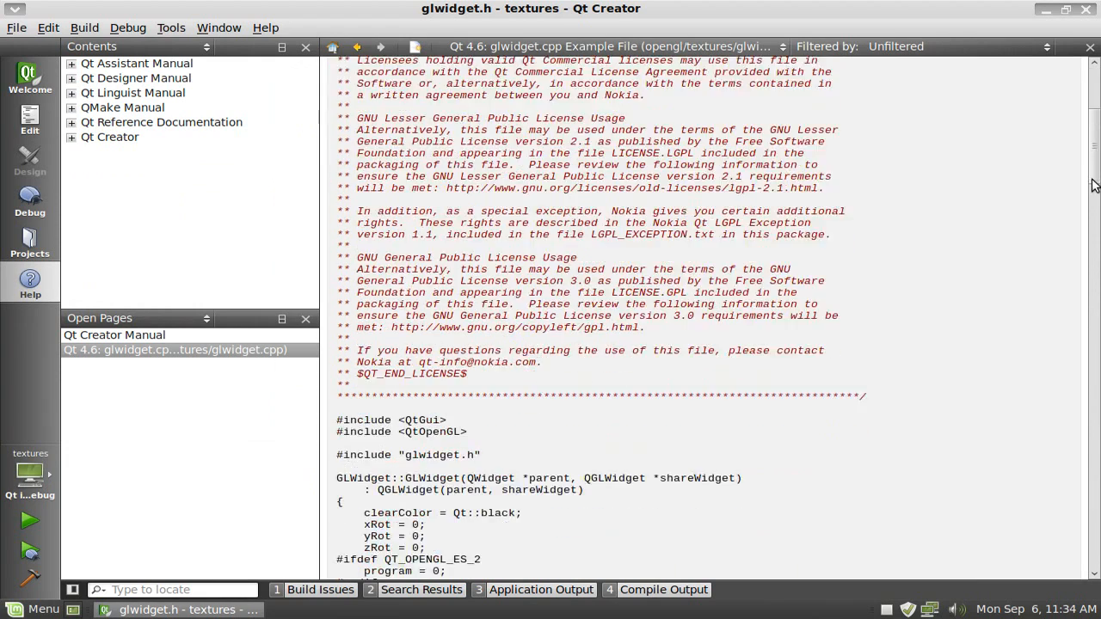
{"action": "scroll", "scroll_direction": "down", "scroll_amount": 3}
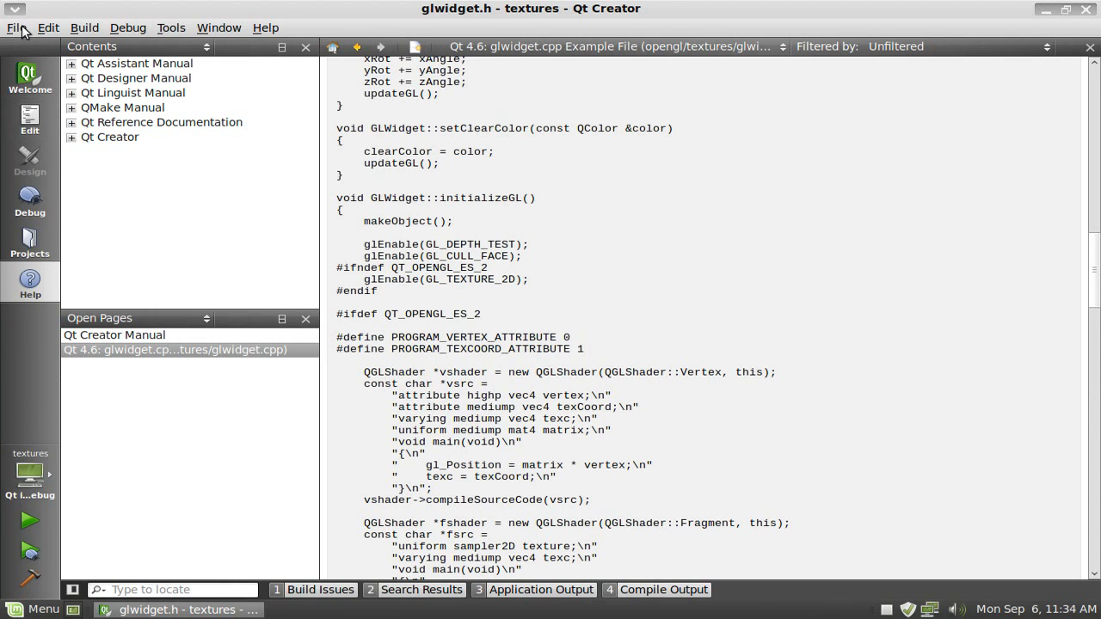
Create a Qt Gui Application named 'test' with default location, targets and summary.
{"action": "left_click", "coordinate": [16, 27]}
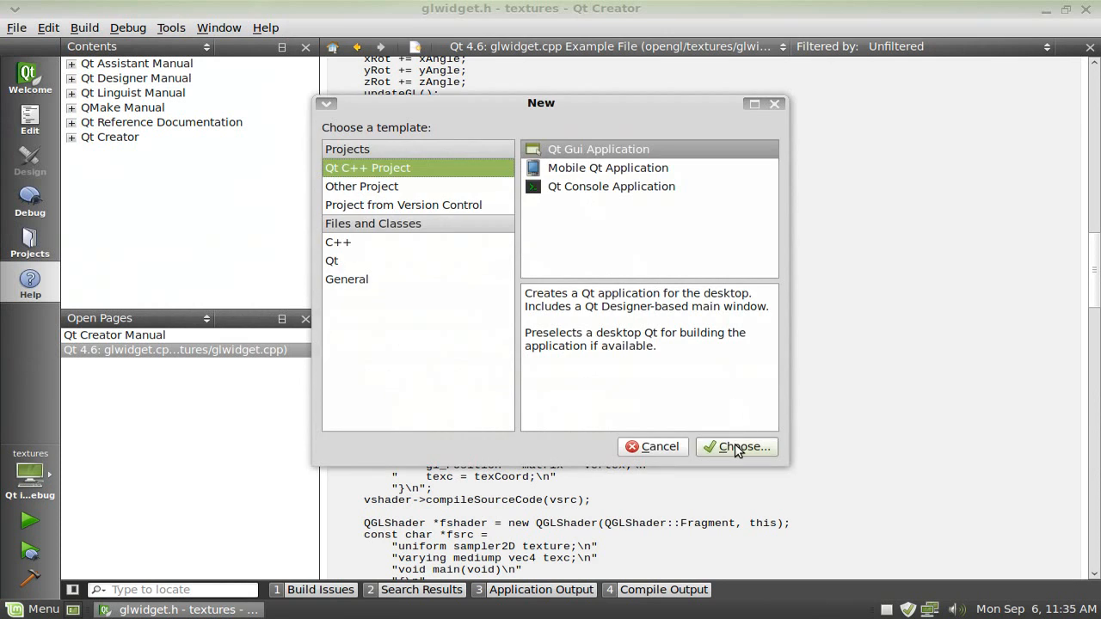
{"action": "left_click", "coordinate": [736, 446]}
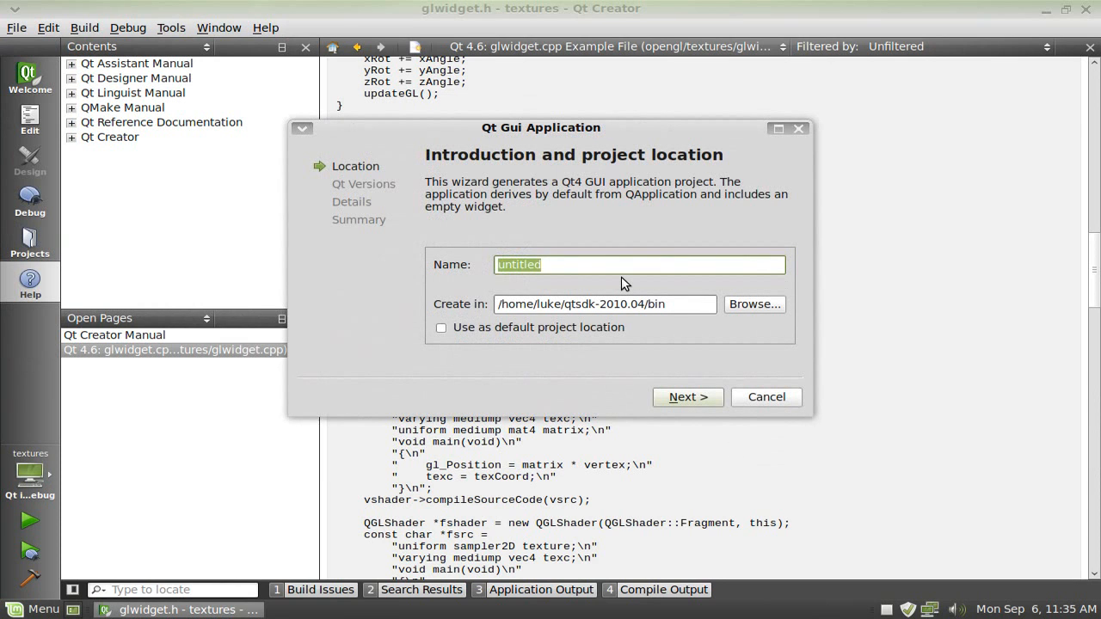
{"action": "left_click", "coordinate": [687, 396]}
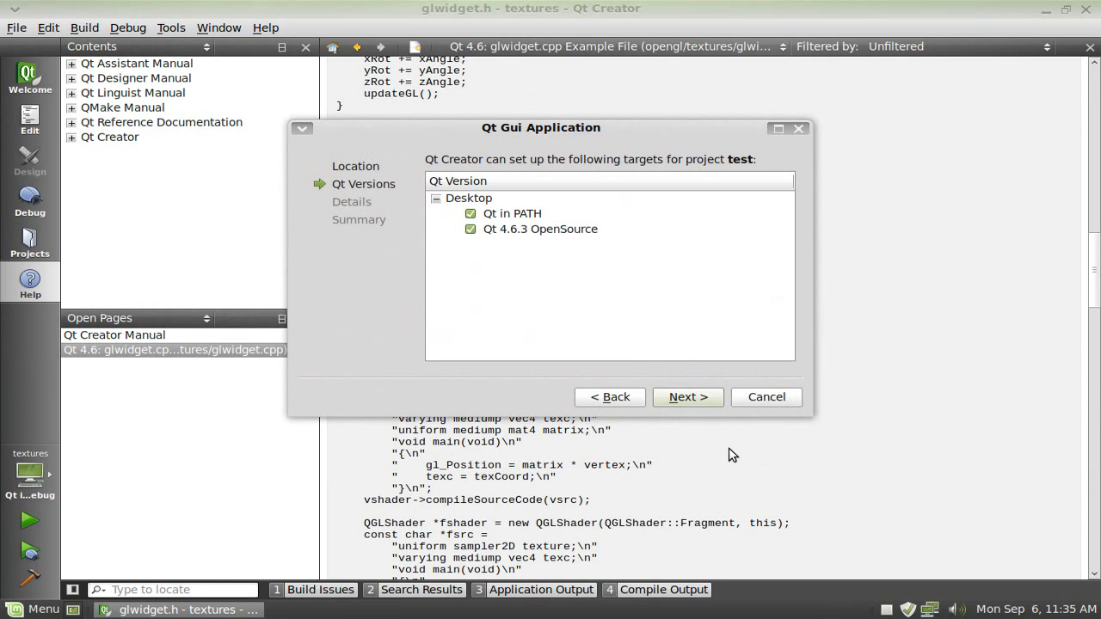
{"action": "left_click", "coordinate": [688, 396]}
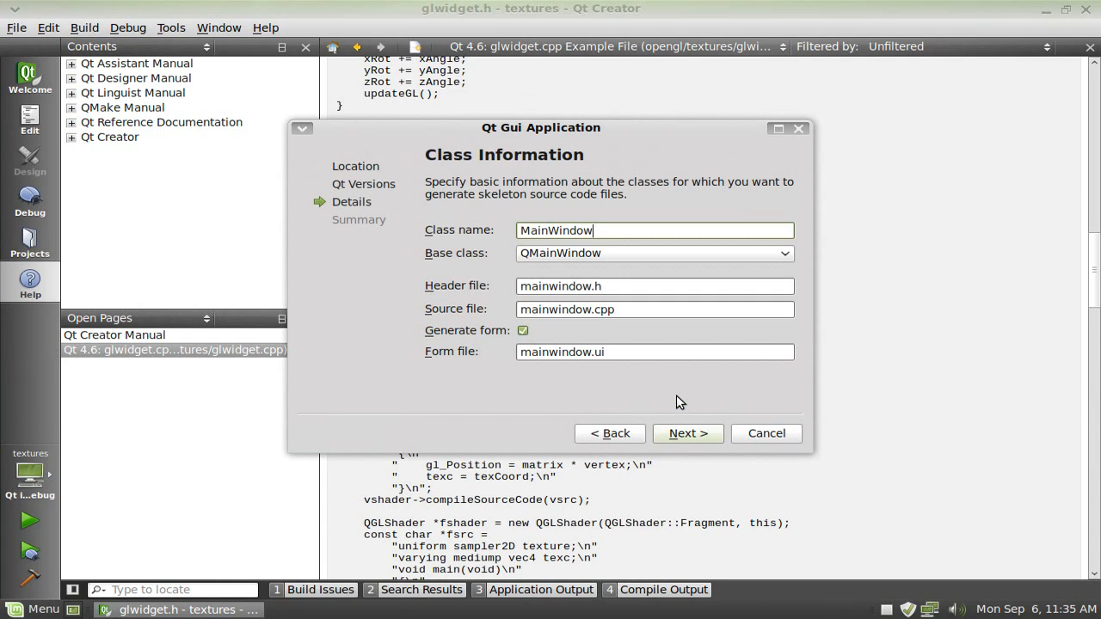
{"action": "left_click", "coordinate": [688, 433]}
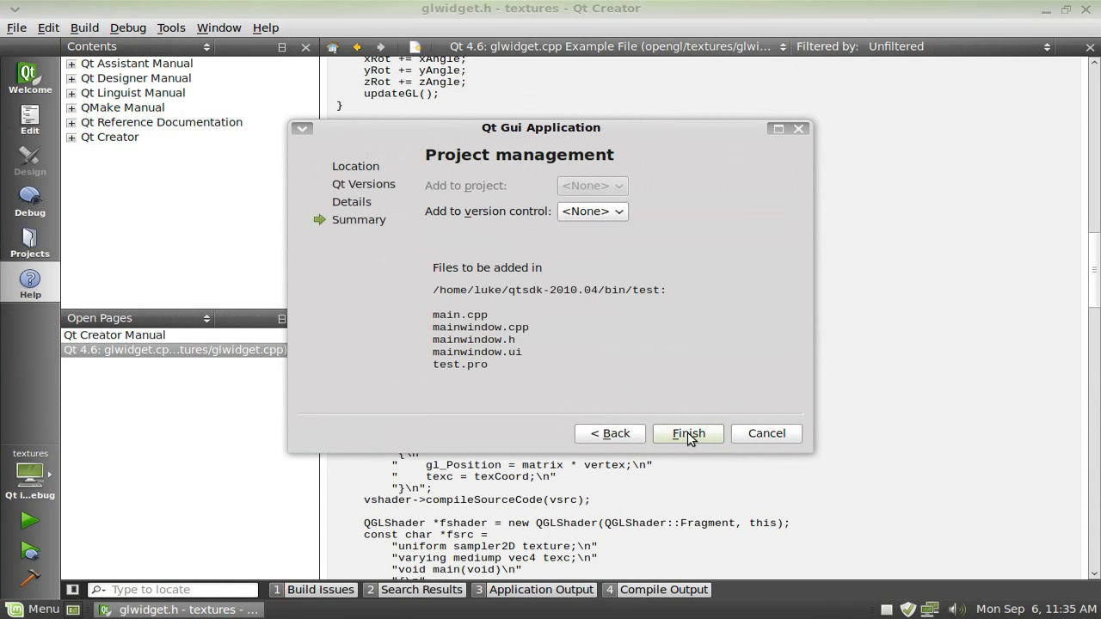
{"action": "left_click", "coordinate": [687, 433]}
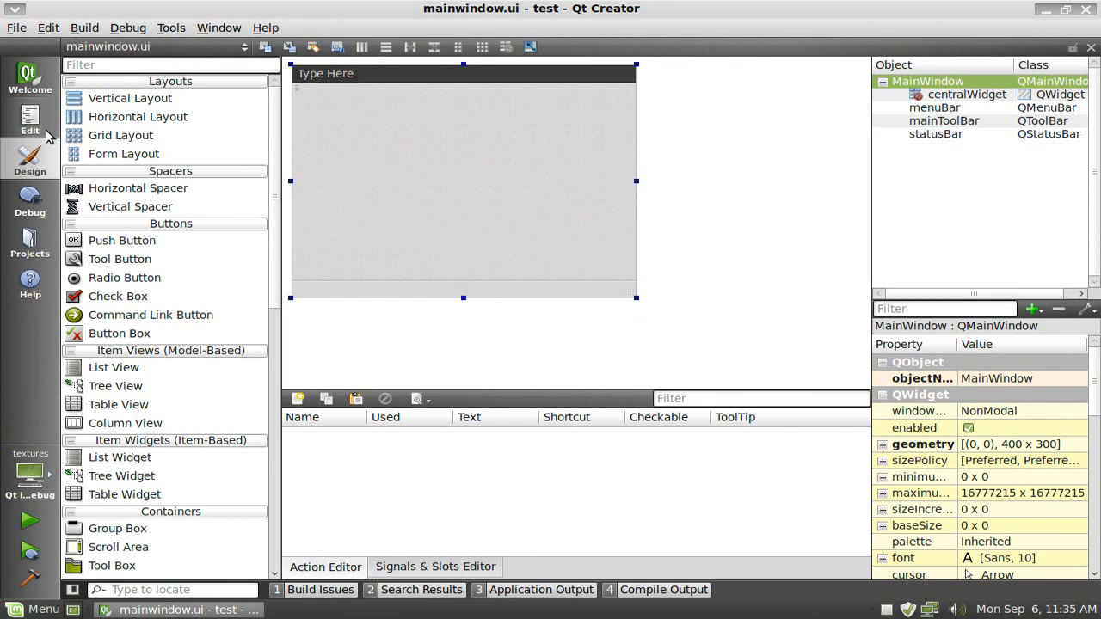
Open the test project's mainwindow.h header in Edit mode.
{"action": "left_click", "coordinate": [30, 120]}
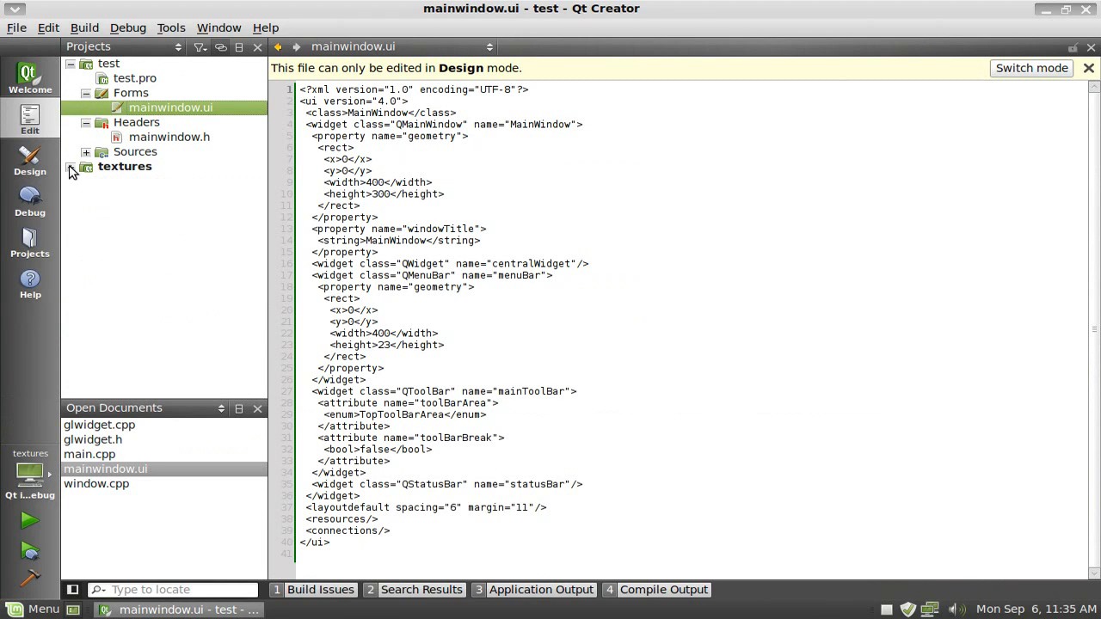
{"action": "left_click", "coordinate": [86, 151]}
{"action": "type", "text": "#"}
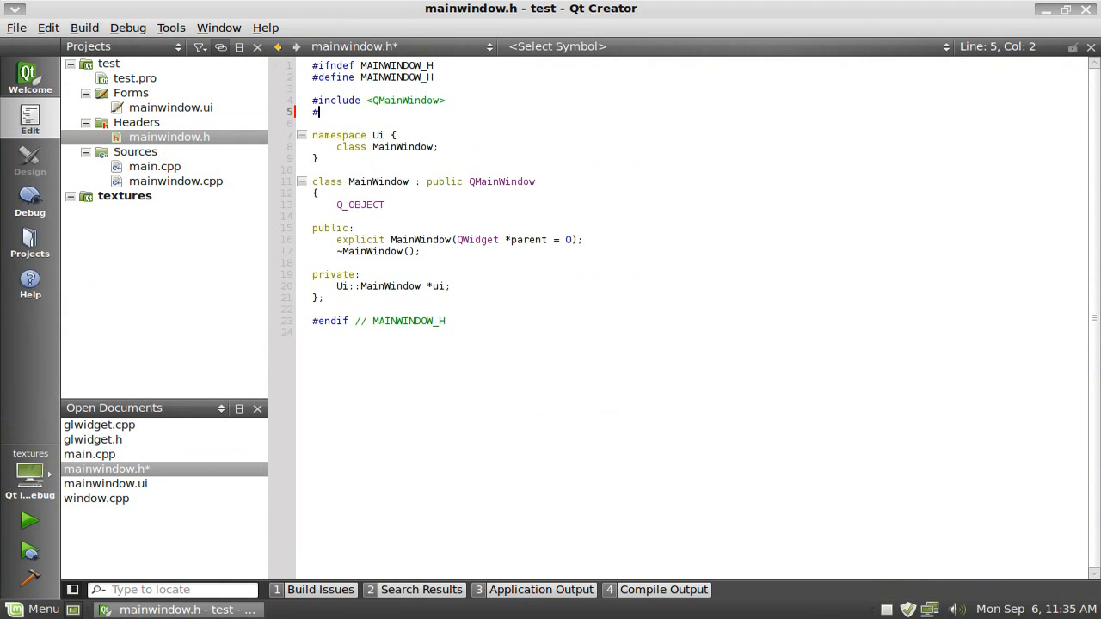
Type '#include <QGraphicsView>' below the QMainWindow include using code completion.
{"action": "type", "text": "include"}
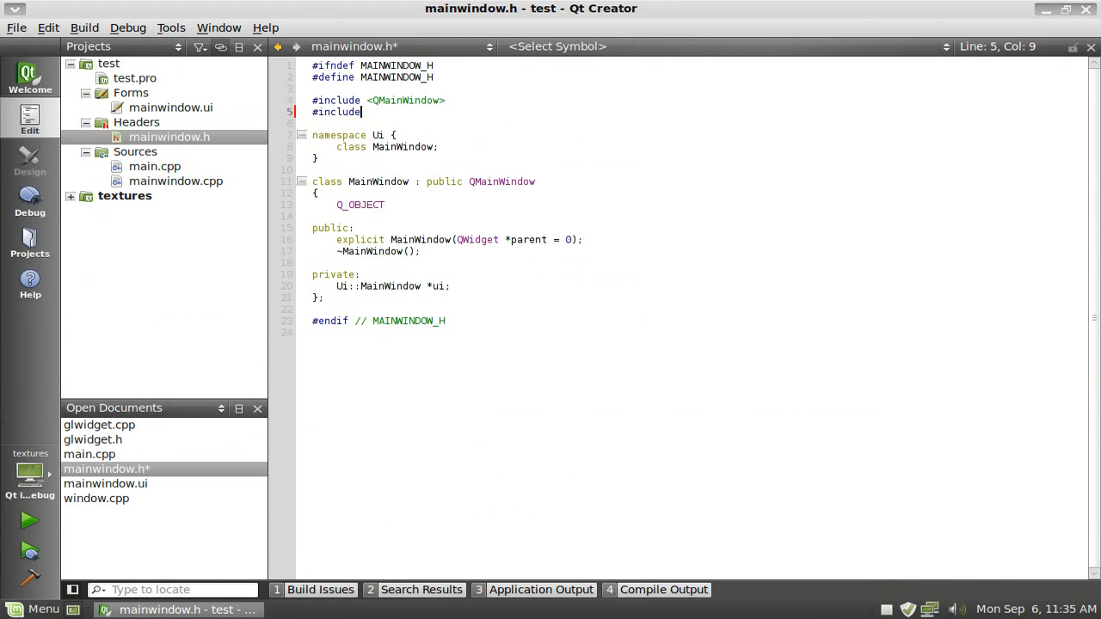
{"action": "type", "text": "<Q"}
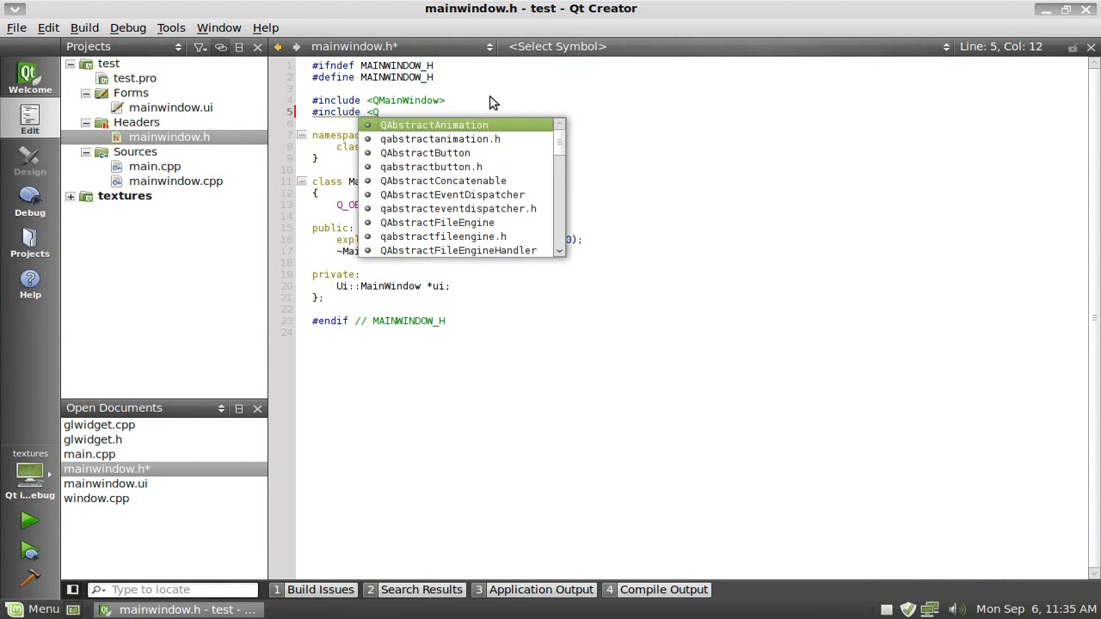
{"action": "type", "text": "g"}
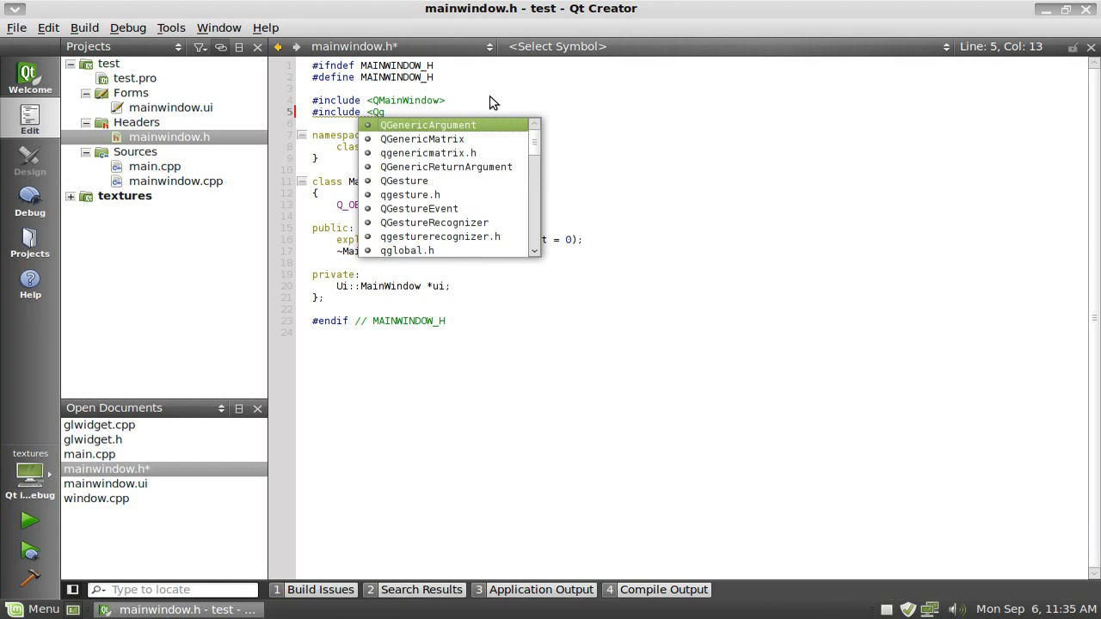
{"action": "type", "text": "raphiv"}
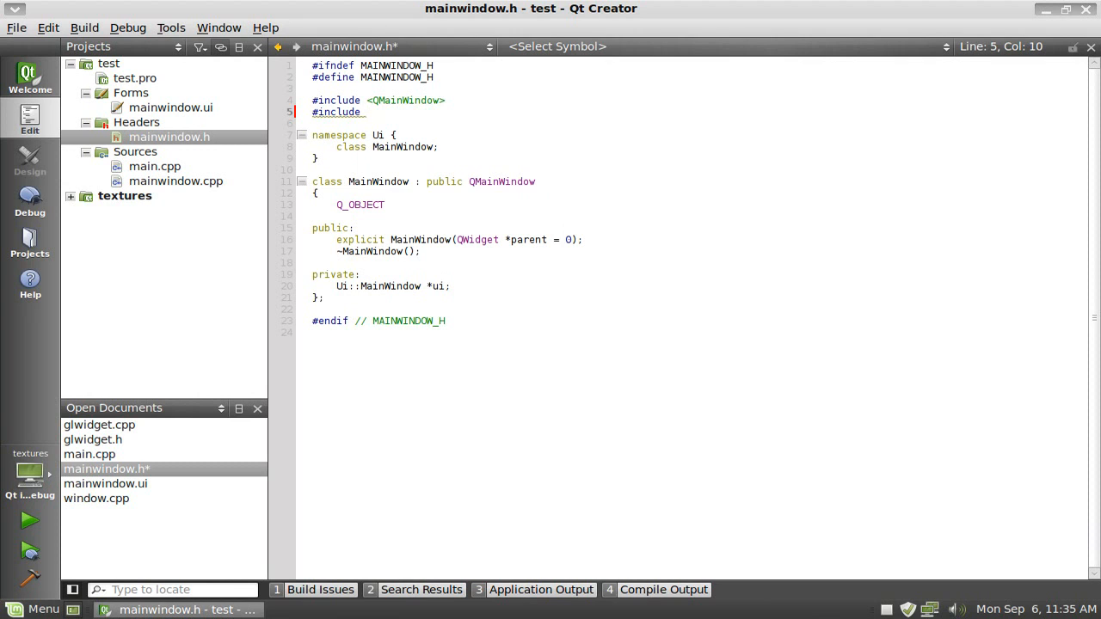
{"action": "type", "text": "<qg"}
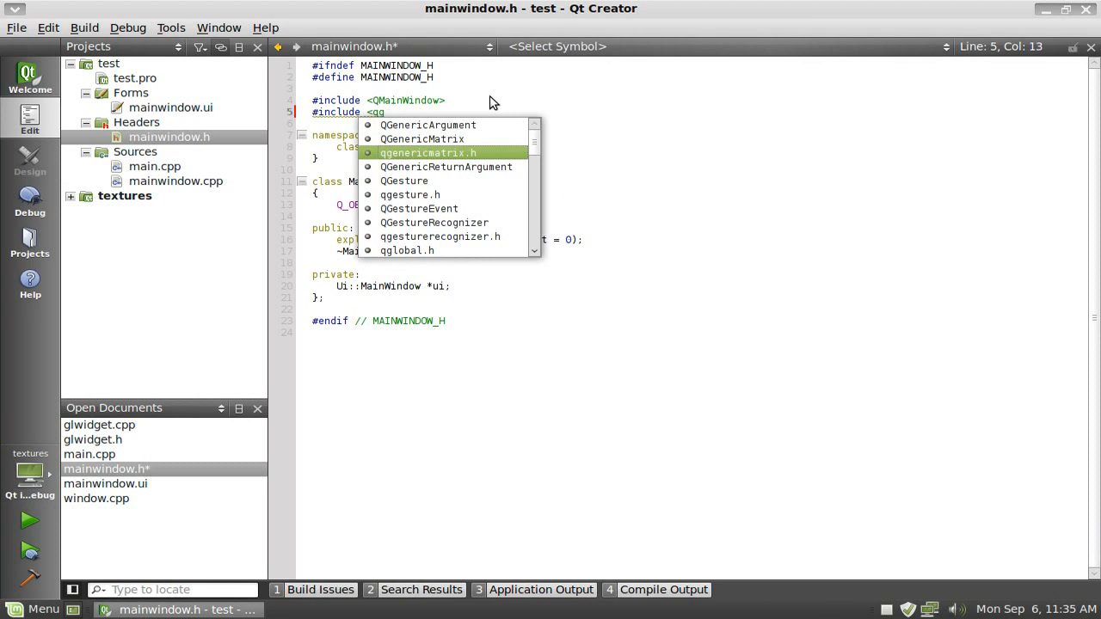
{"action": "type", "text": "raphicsv"}
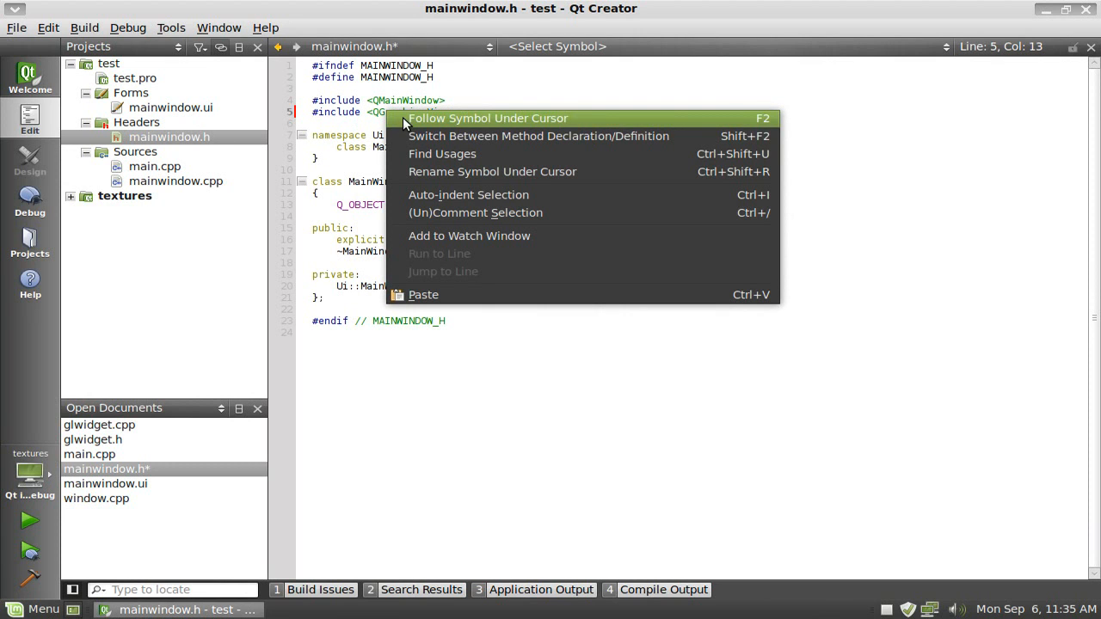
Open QGraphicsView documentation and read down to centerOn, selecting a word there.
{"action": "left_click", "coordinate": [387, 111]}
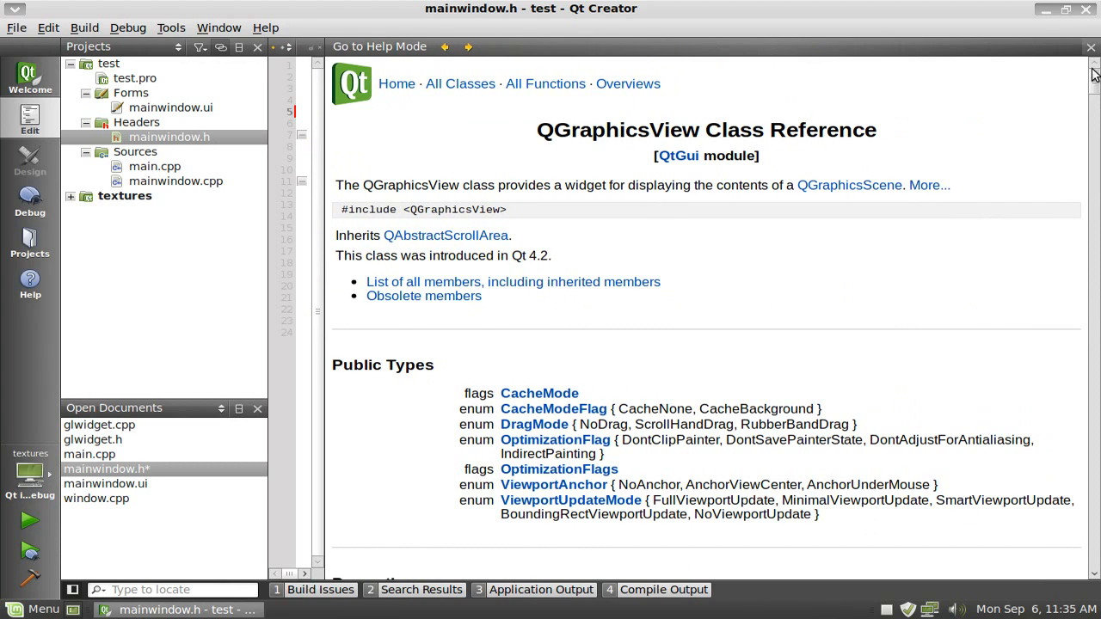
{"action": "scroll", "scroll_direction": "down", "scroll_amount": 3}
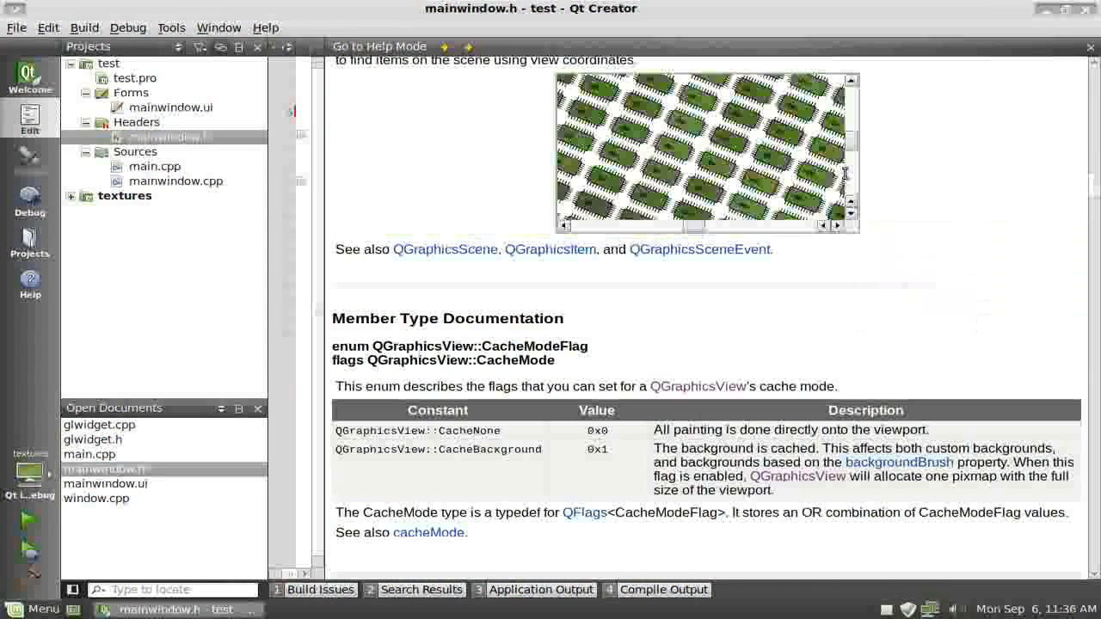
{"action": "scroll", "scroll_direction": "down", "scroll_amount": 3}
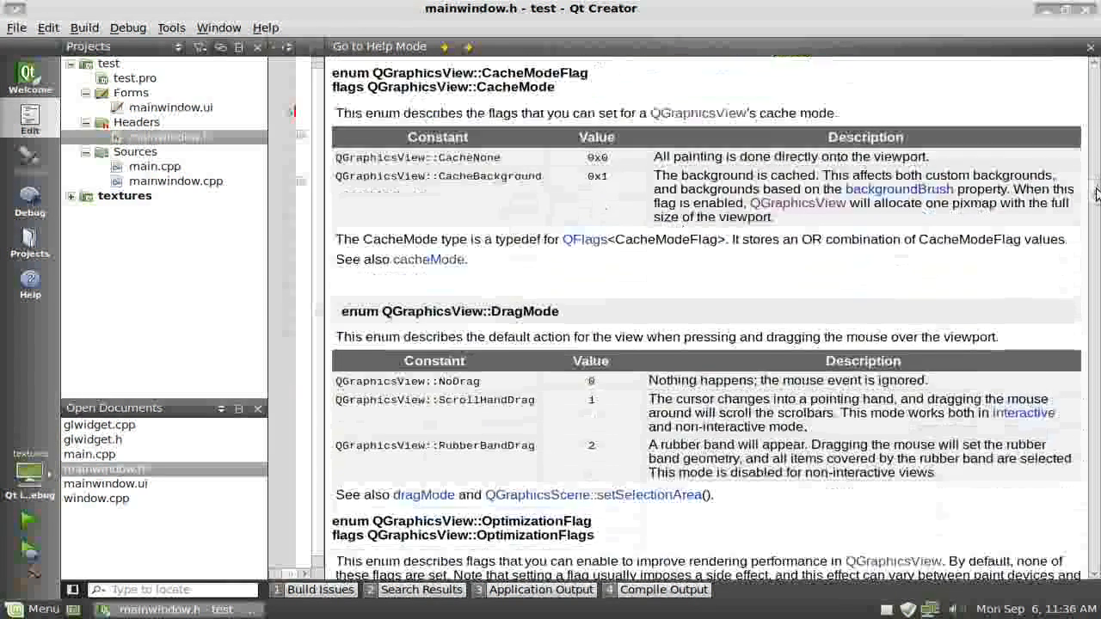
{"action": "scroll", "scroll_direction": "down", "scroll_amount": 3}
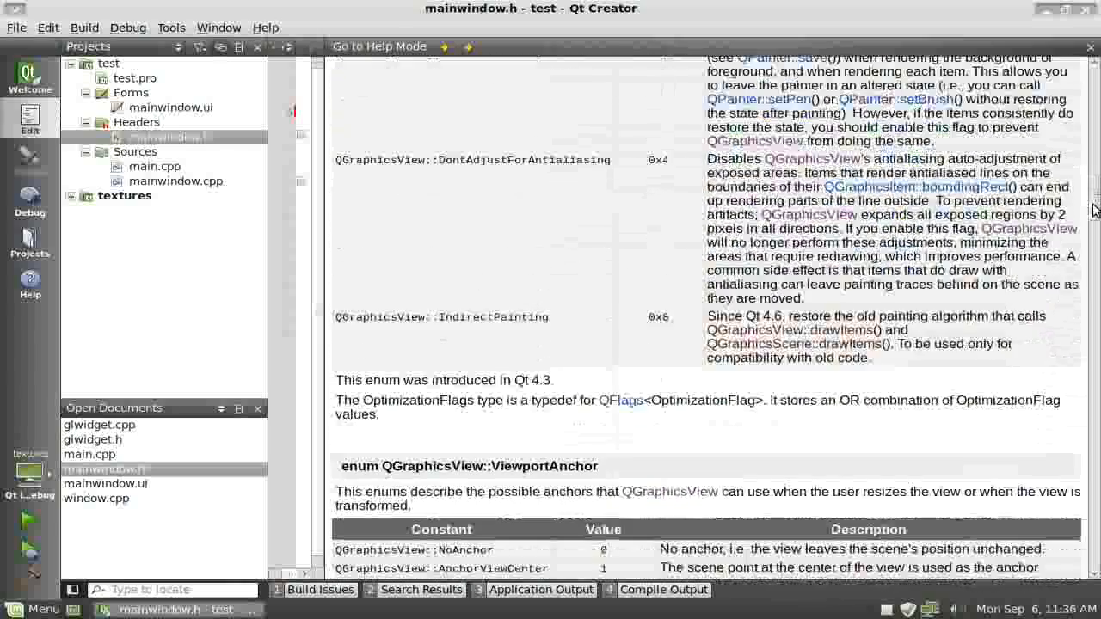
{"action": "scroll", "scroll_direction": "down", "scroll_amount": 3}
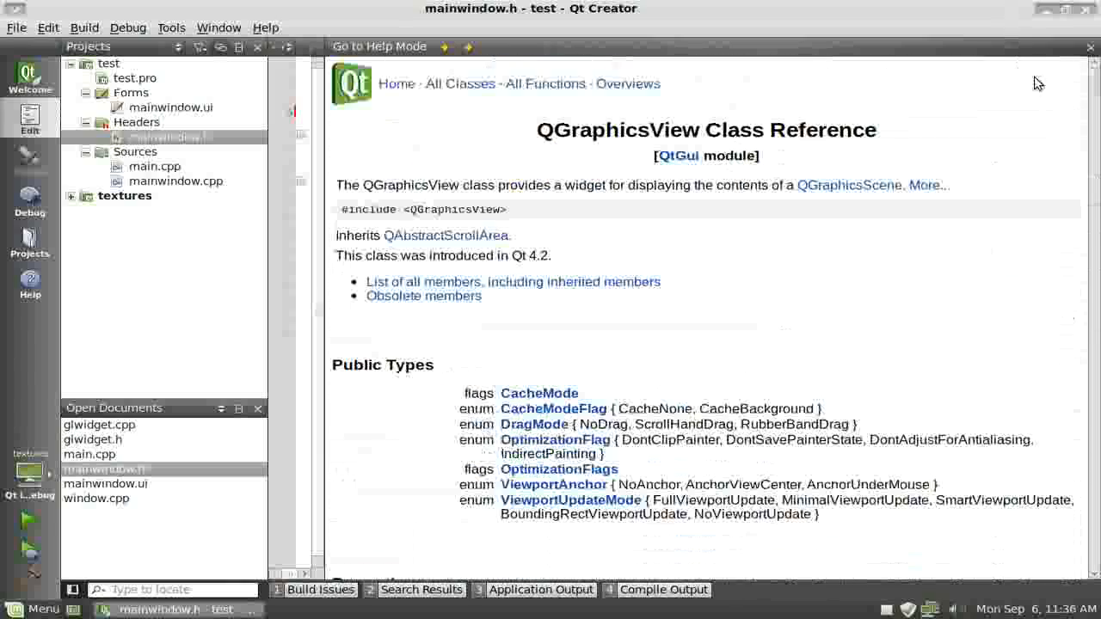
{"action": "scroll", "scroll_direction": "down", "scroll_amount": 3}
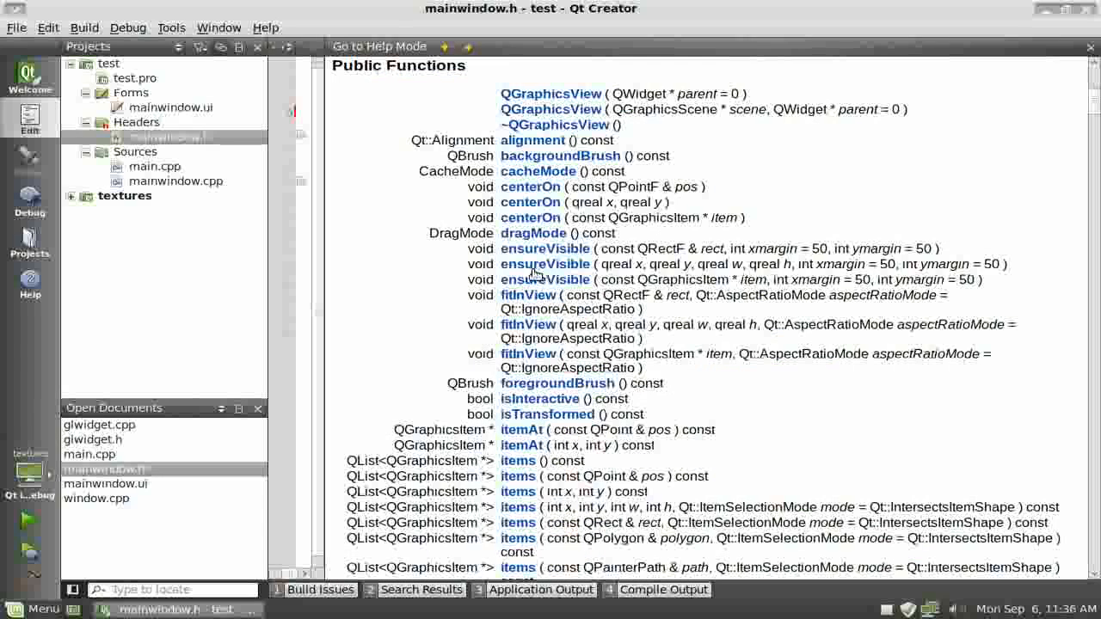
{"action": "mouse_move", "coordinate": [534, 233]}
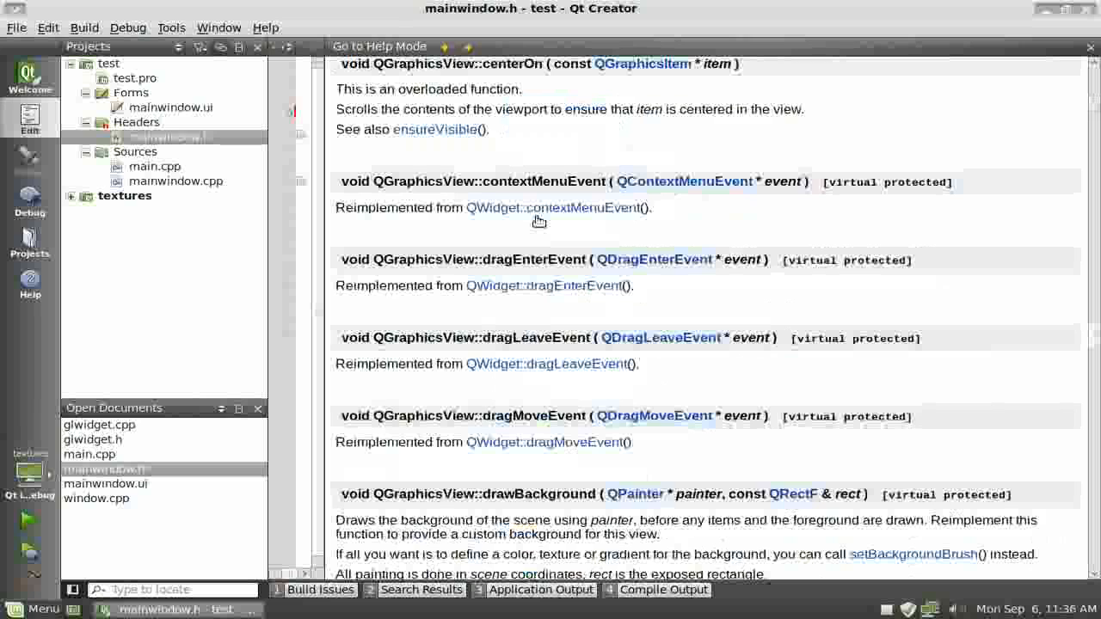
{"action": "mouse_move", "coordinate": [348, 88]}
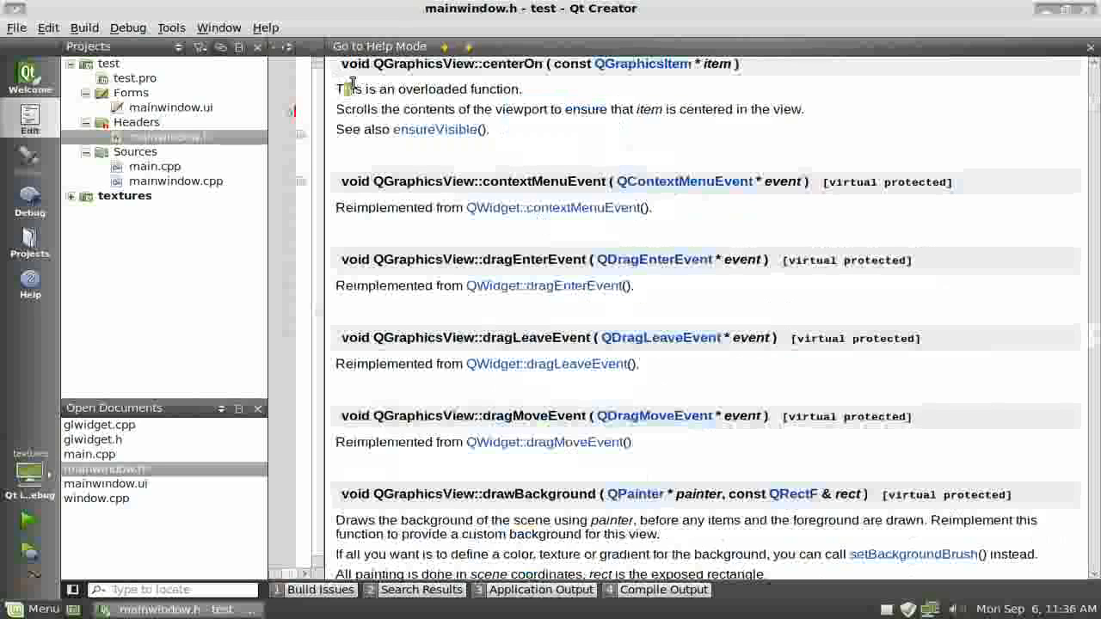
{"action": "double_click", "coordinate": [357, 109]}
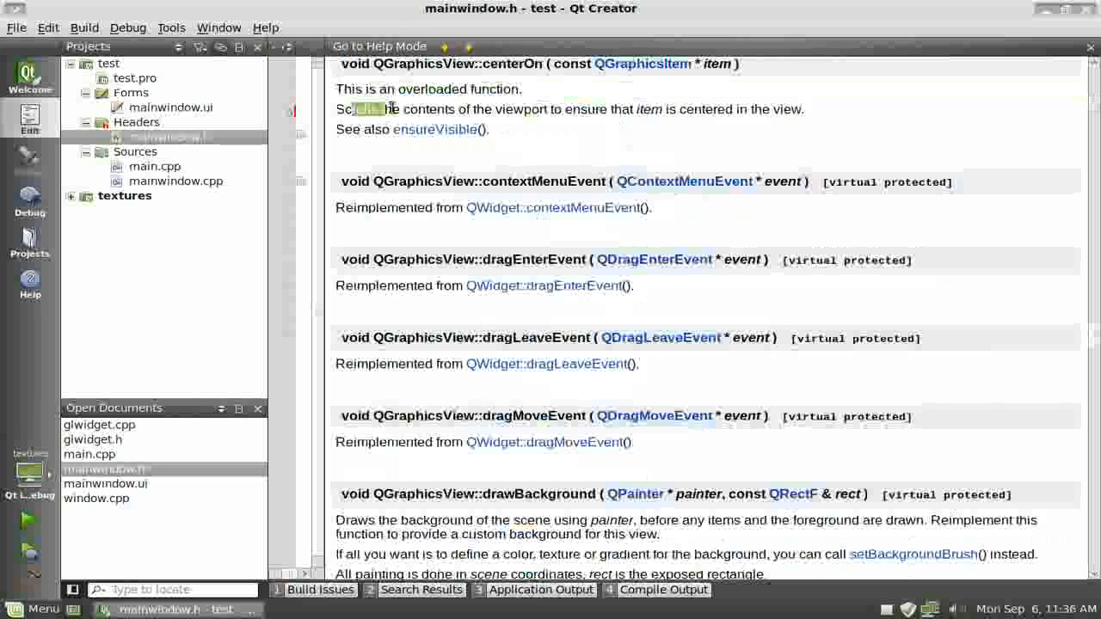